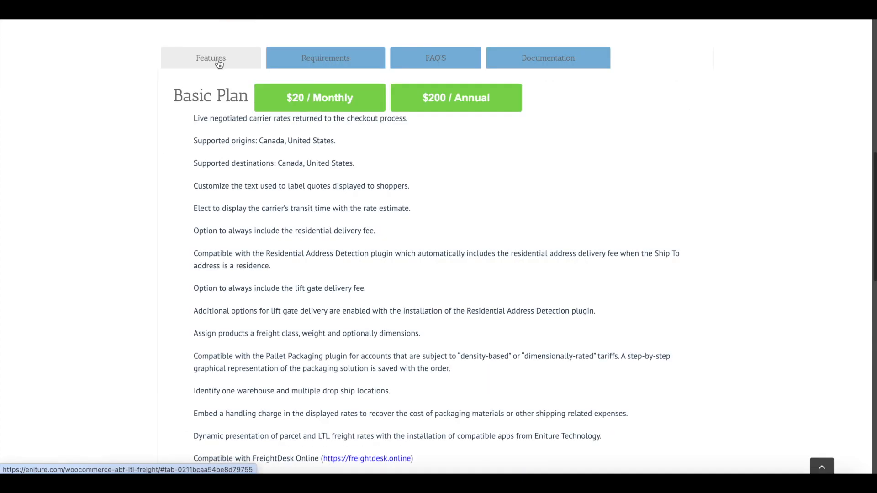
# Go from the Eniture home page via Products > WooCommerce to the ABF LTL Freight Quotes page
pyautogui.click(547, 58)
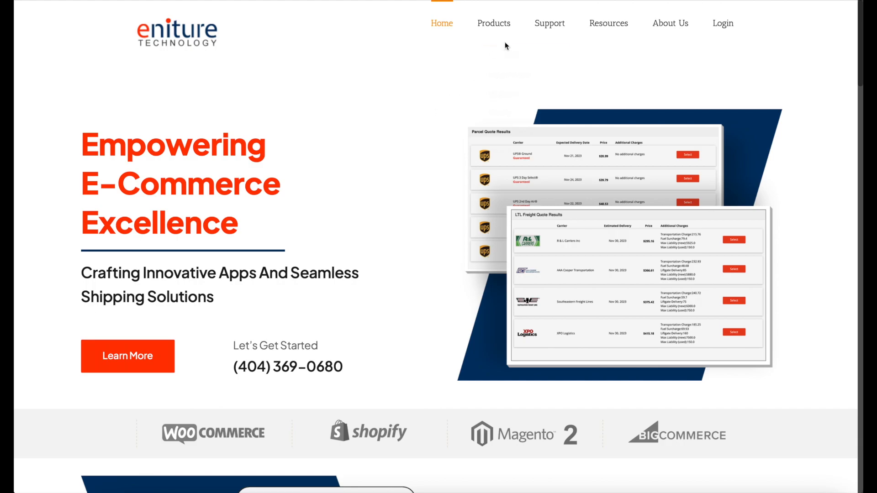
pyautogui.click(494, 23)
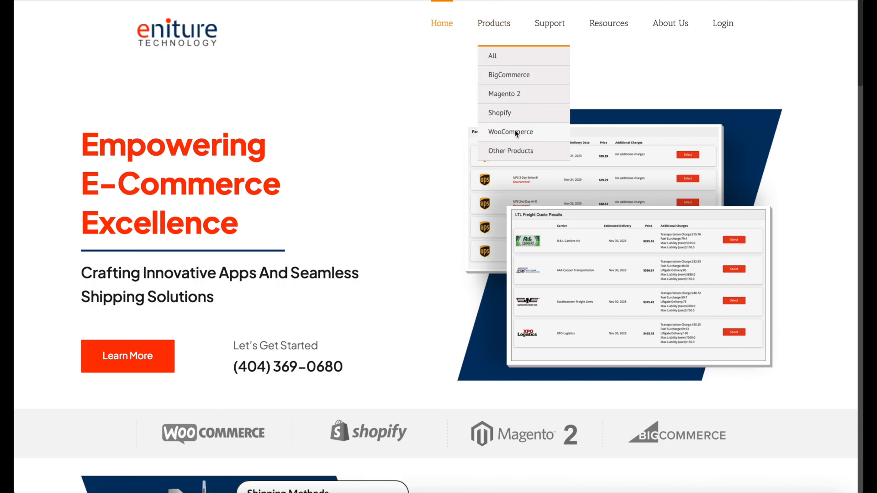
pyautogui.click(510, 132)
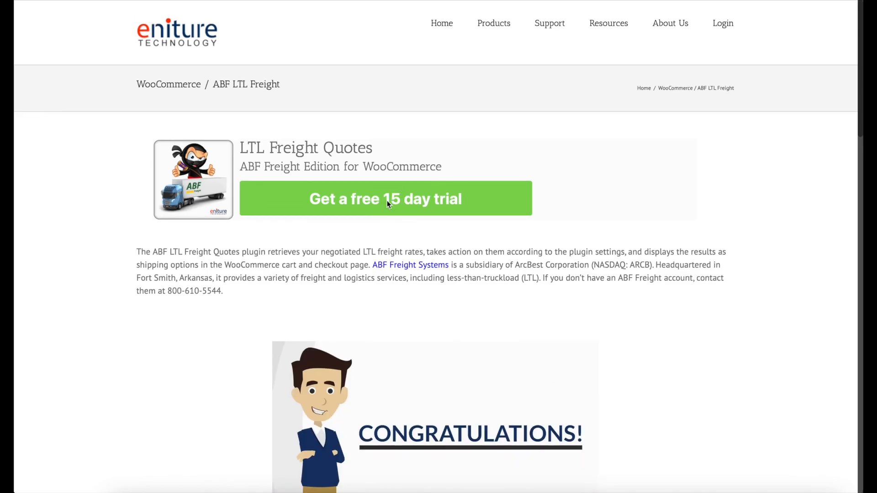
# Start the ABF free trial, log into the portal, and download the ABF Freight Edition code
pyautogui.click(385, 198)
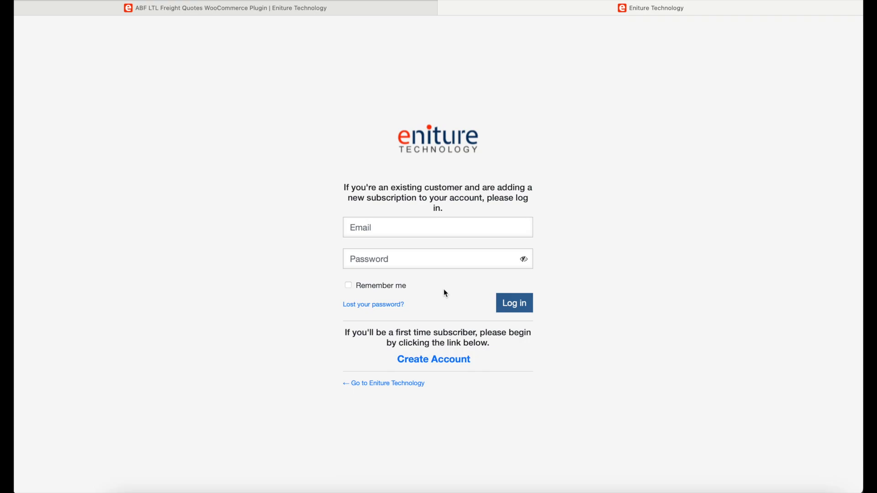
pyautogui.click(434, 359)
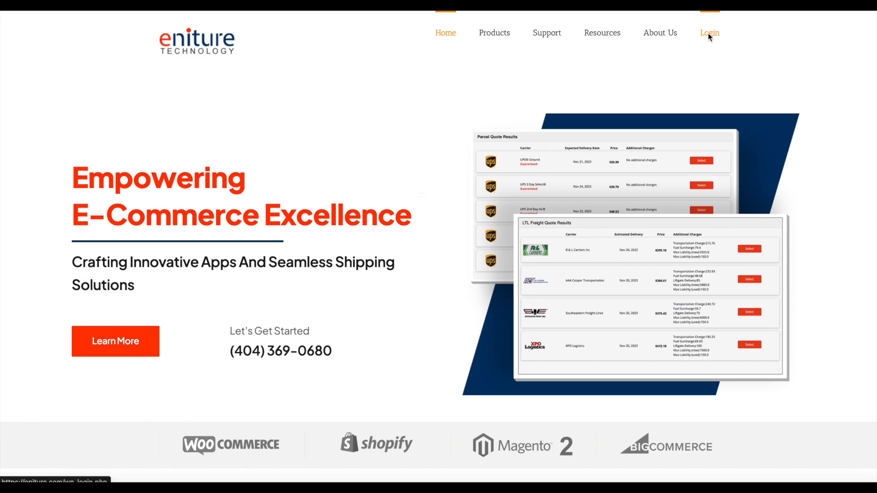
pyautogui.click(709, 32)
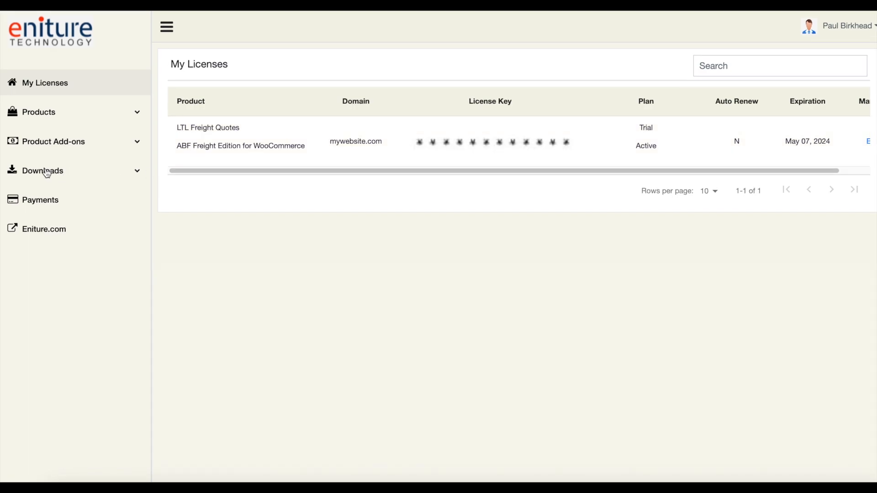
pyautogui.click(42, 171)
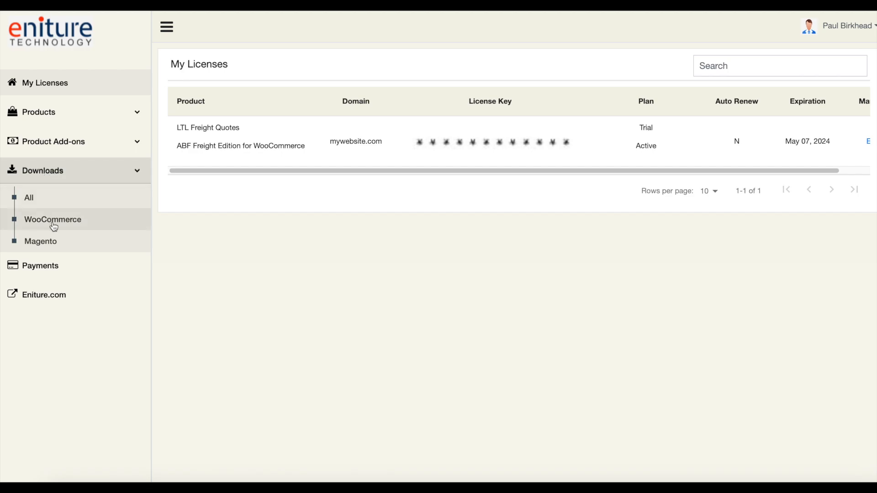
pyautogui.click(52, 219)
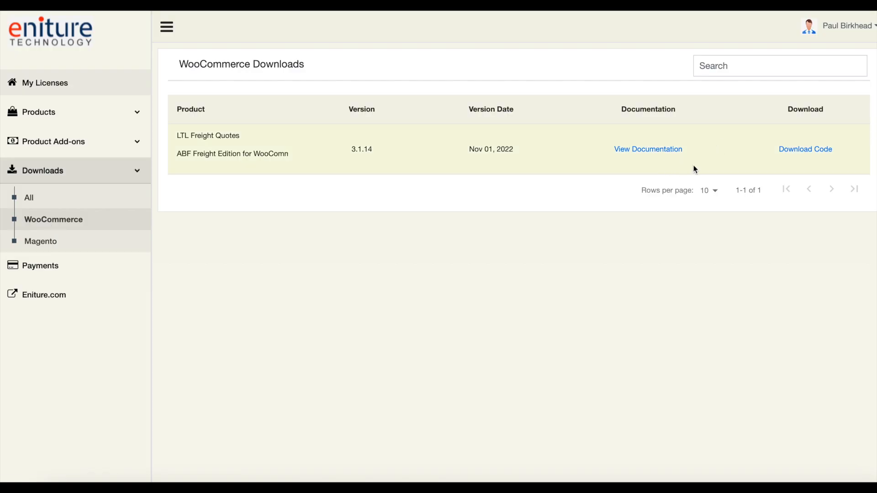
pyautogui.click(805, 149)
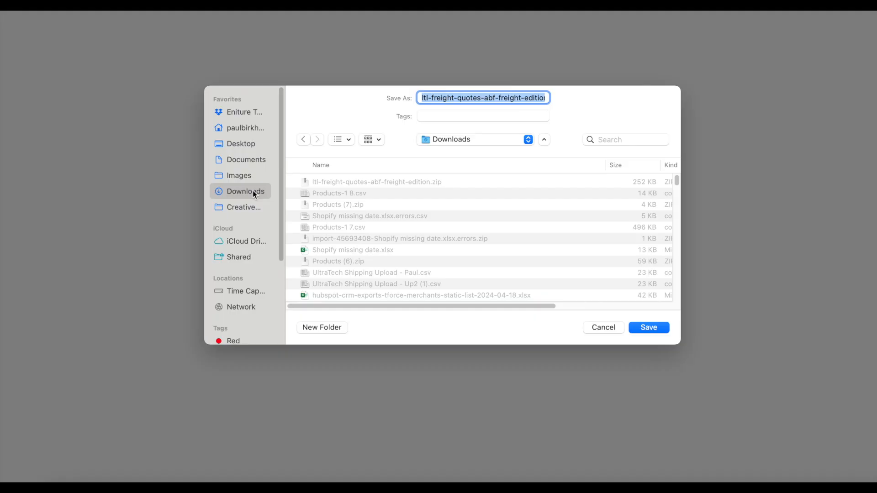
pyautogui.moveTo(462, 231)
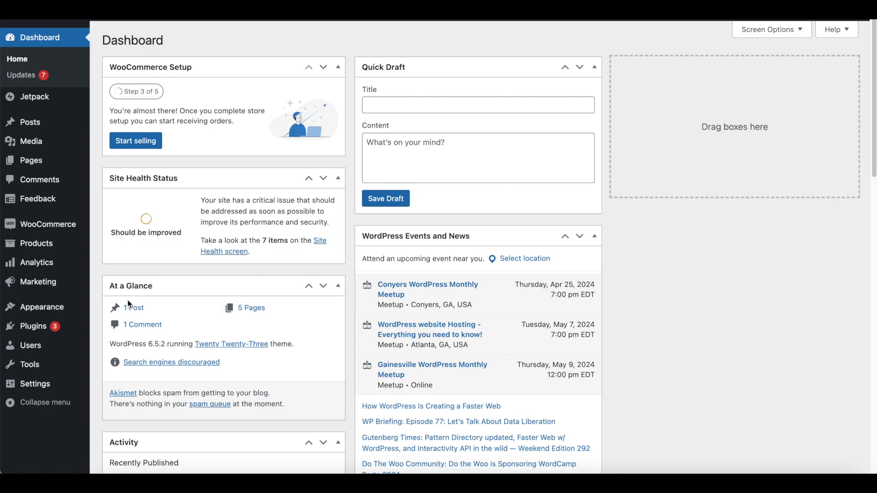
pyautogui.moveTo(42, 307)
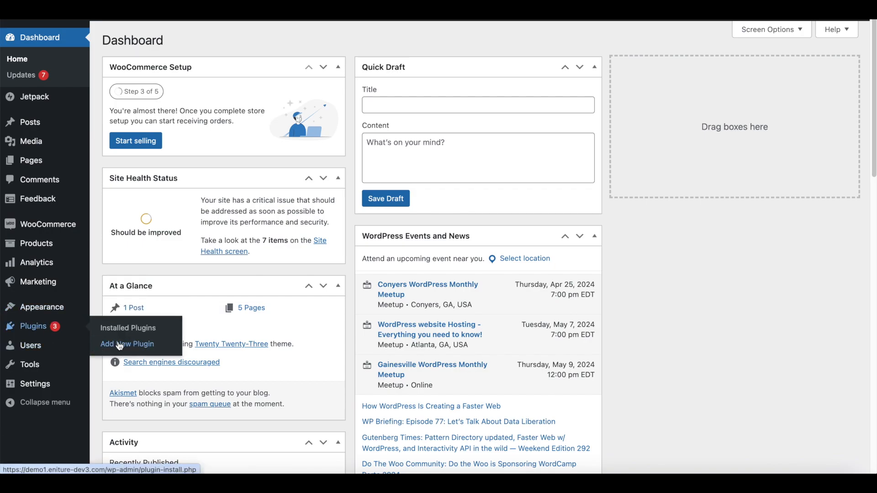
# Upload and activate the ltl-freight-quotes zip plugin, then return to Add New Plugin
pyautogui.click(127, 344)
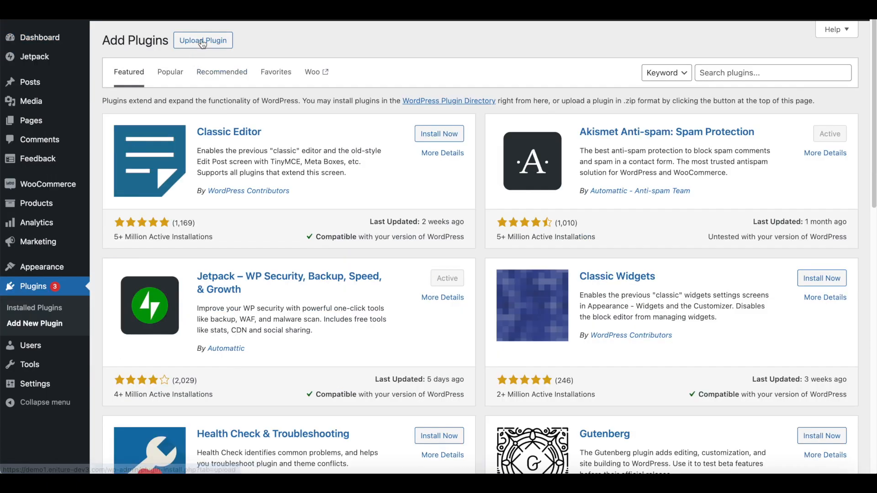
pyautogui.click(203, 40)
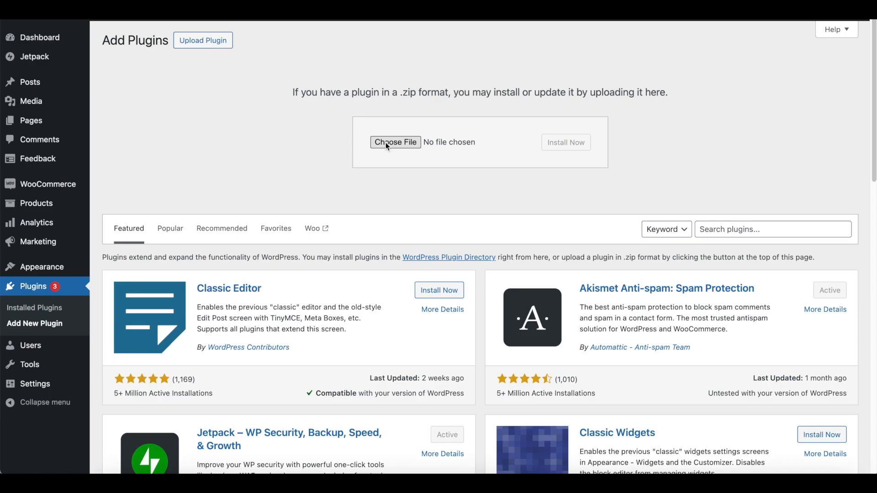
pyautogui.click(395, 142)
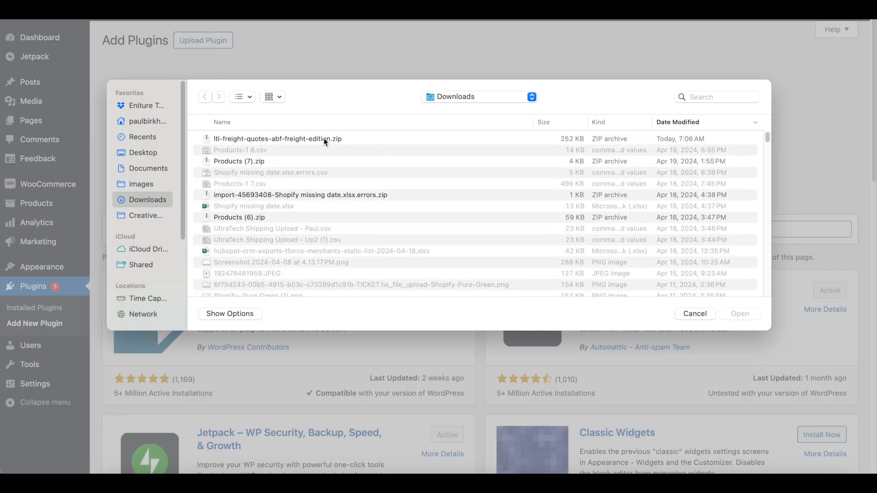
pyautogui.click(740, 314)
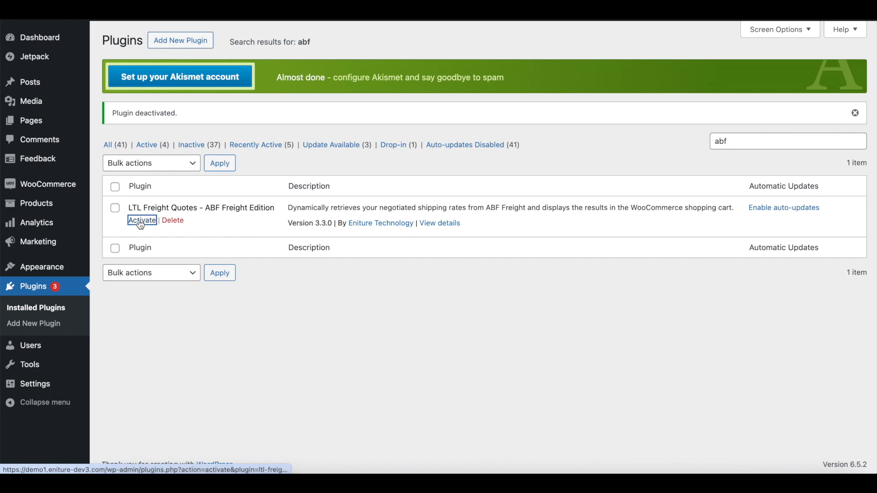
pyautogui.click(142, 220)
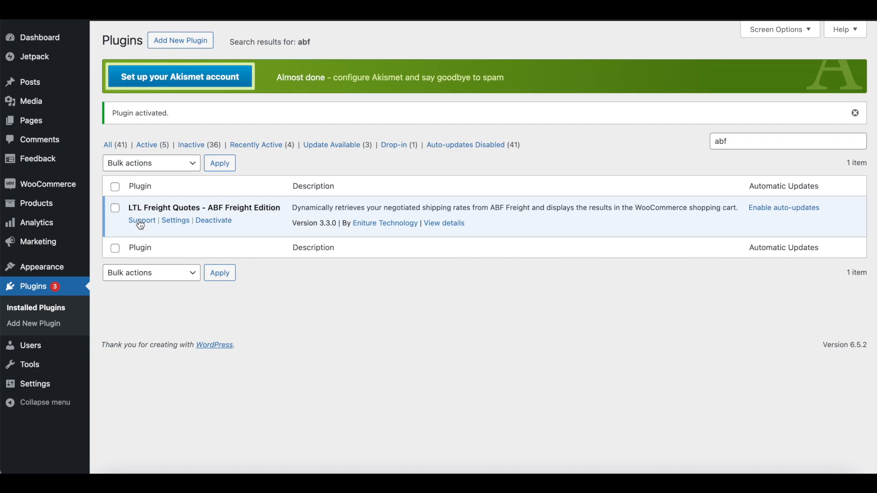
pyautogui.click(34, 323)
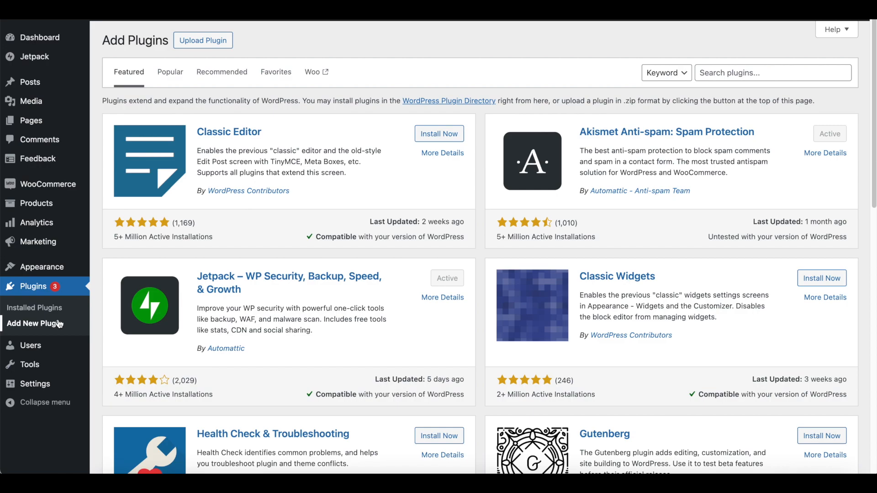
# Search plugins for 'abf', confirm the ABF Freight Edition shows Active, and go to Dashboard
pyautogui.write('abf')
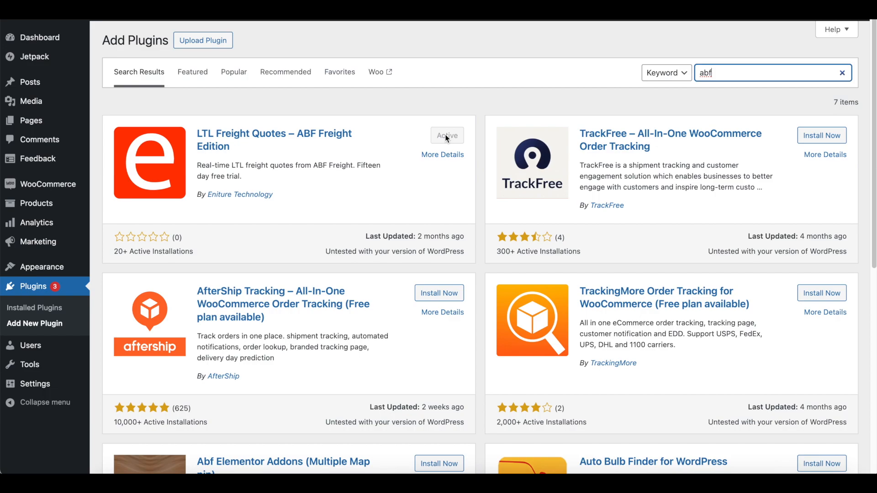
pyautogui.click(40, 37)
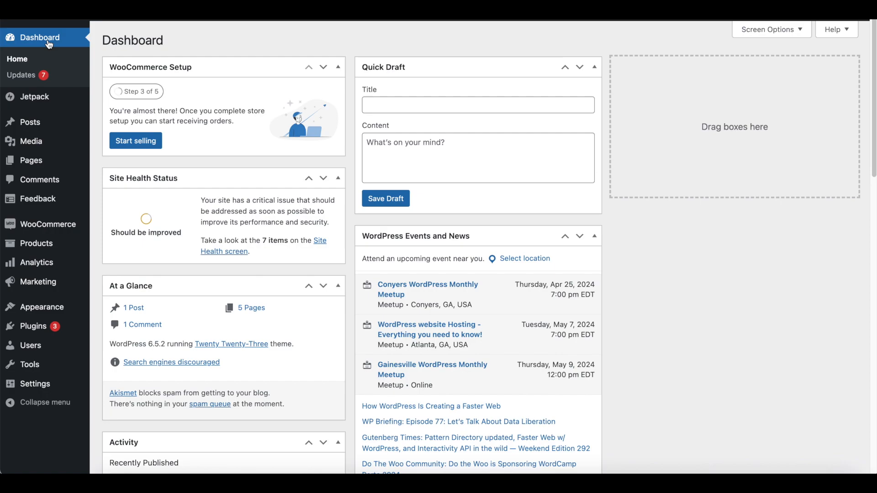
pyautogui.moveTo(126, 223)
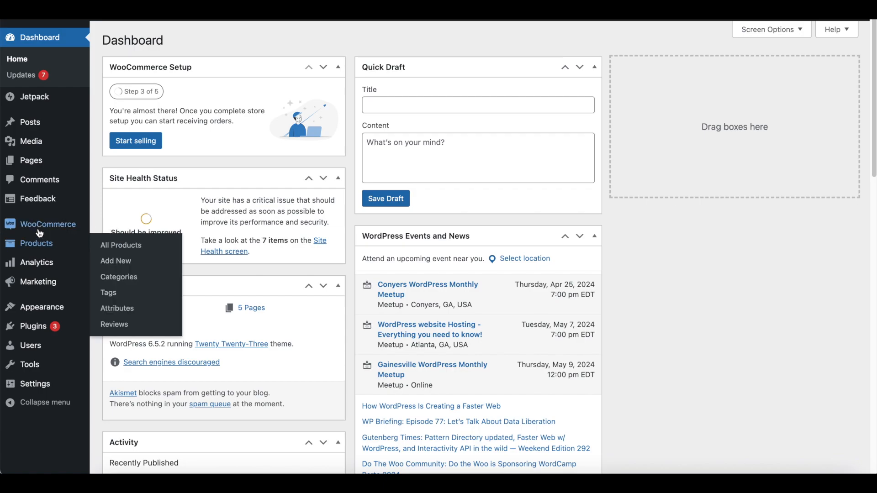
# Save the ABF Freight ID and license key under WooCommerce settings, then test the connection successfully
pyautogui.click(48, 224)
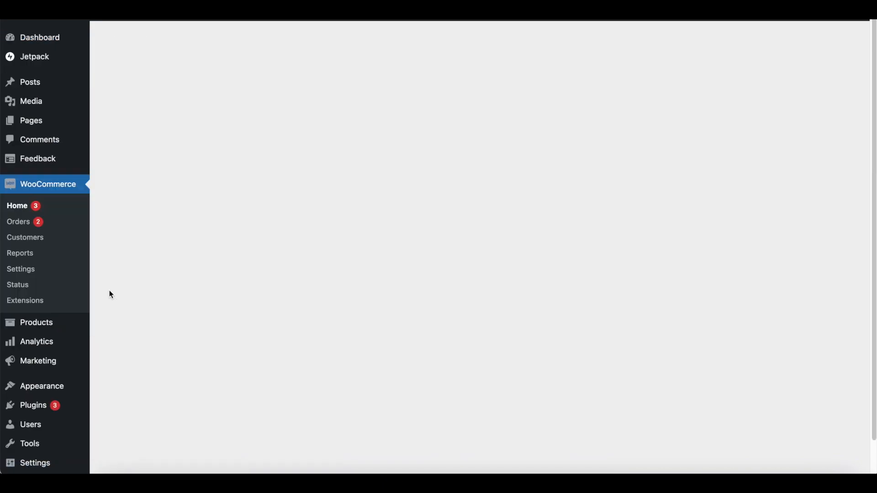
pyautogui.click(20, 269)
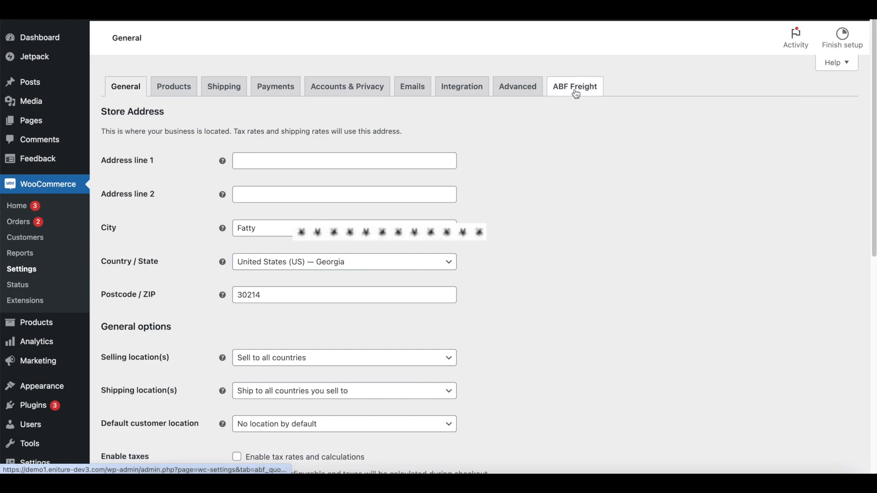
pyautogui.click(574, 87)
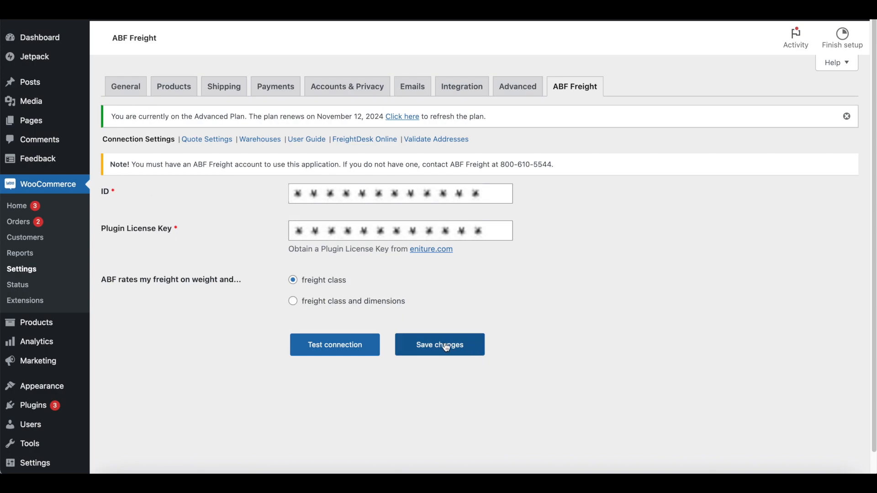
pyautogui.click(439, 344)
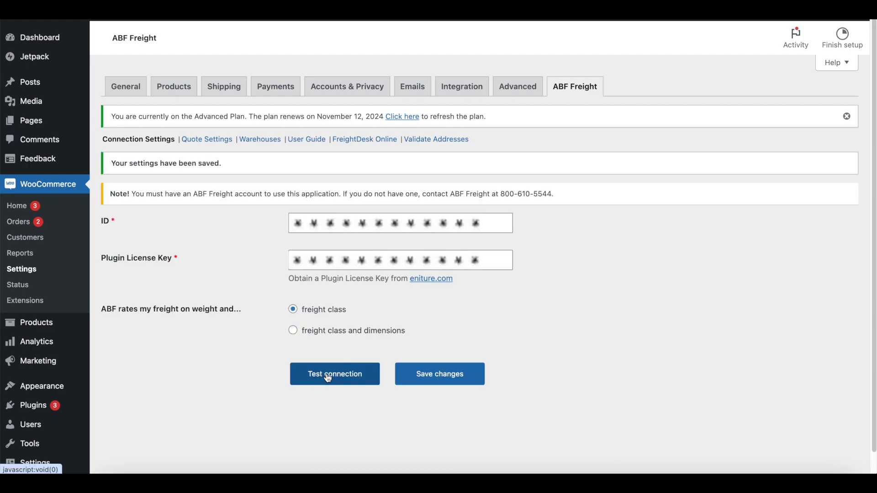
pyautogui.click(335, 374)
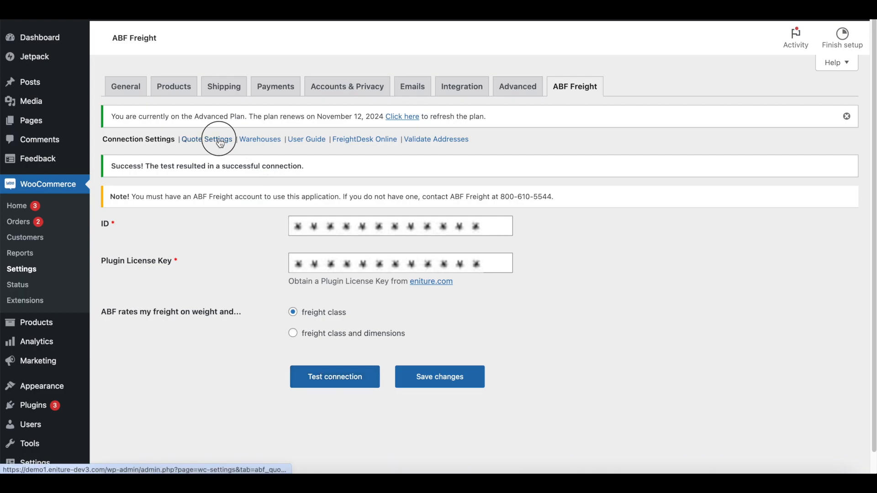
# Save ABF quote settings with label 'ABF LTL Freight' and lift gate delivery as an option
pyautogui.click(205, 139)
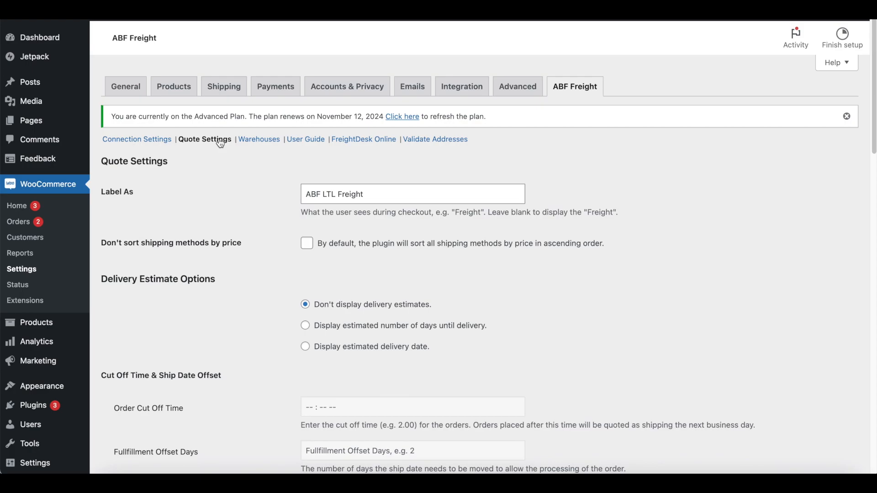
pyautogui.moveTo(373, 155)
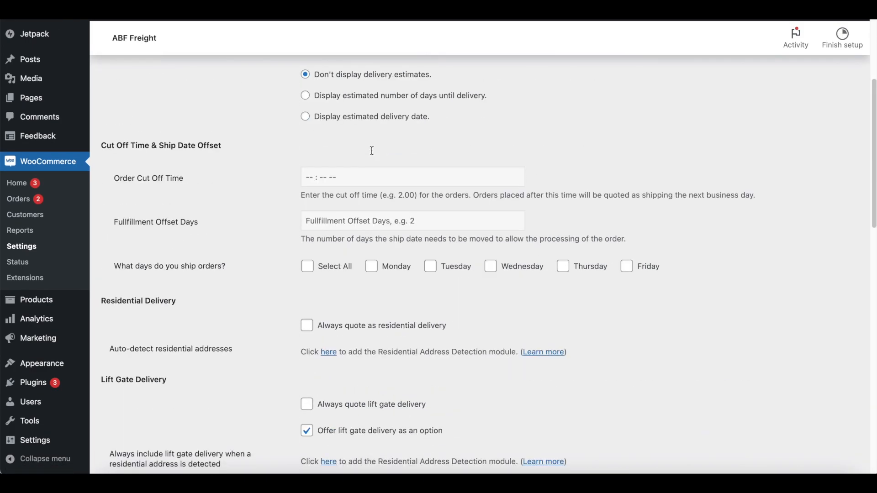
pyautogui.scroll(-3)
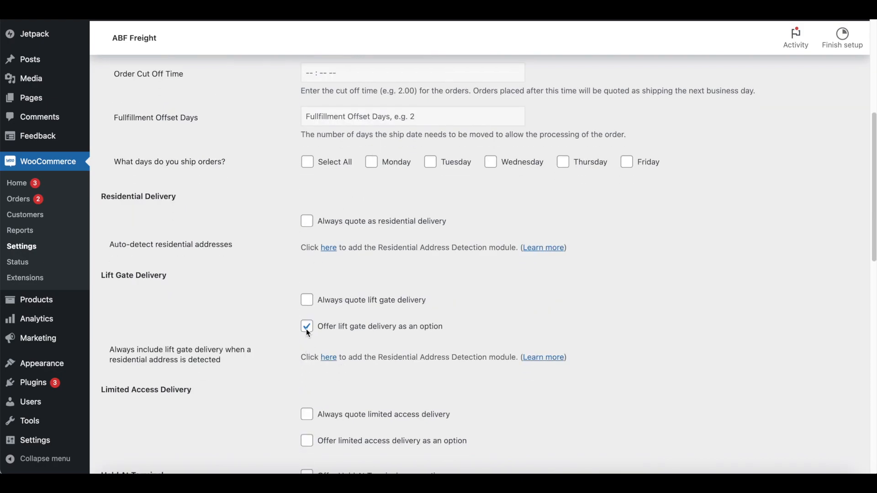
pyautogui.scroll(-3)
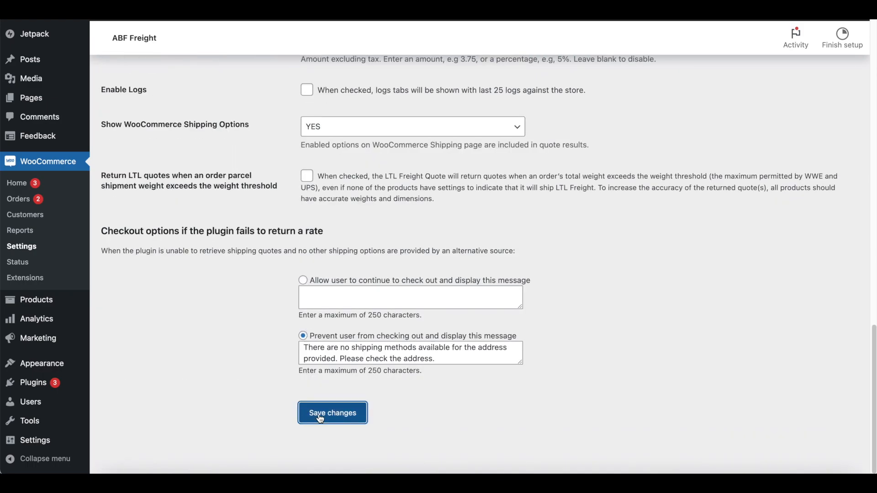
pyautogui.click(332, 413)
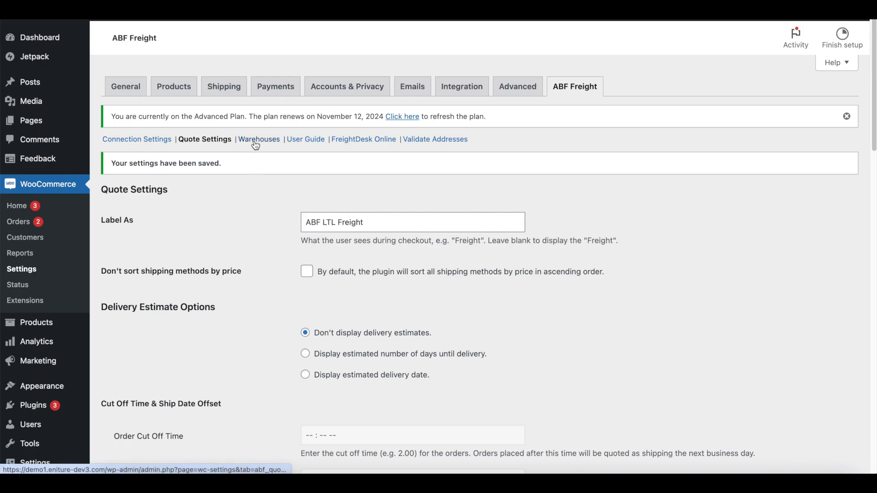
pyautogui.click(259, 138)
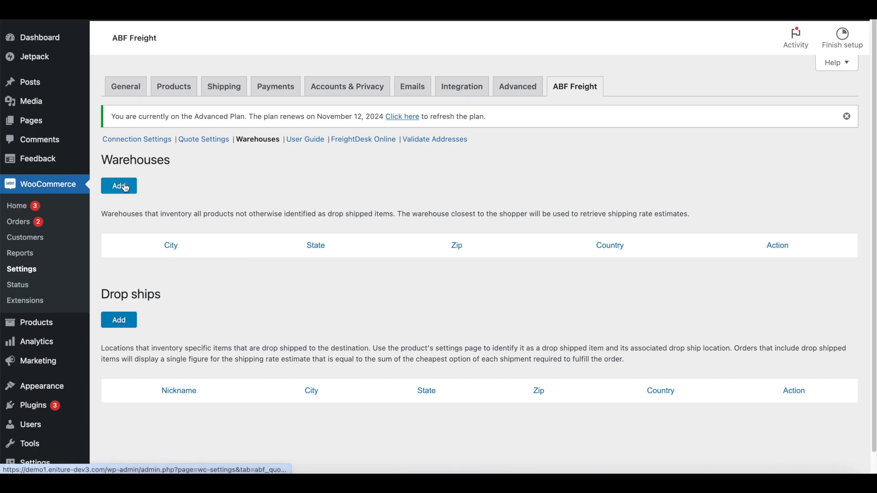
pyautogui.click(119, 186)
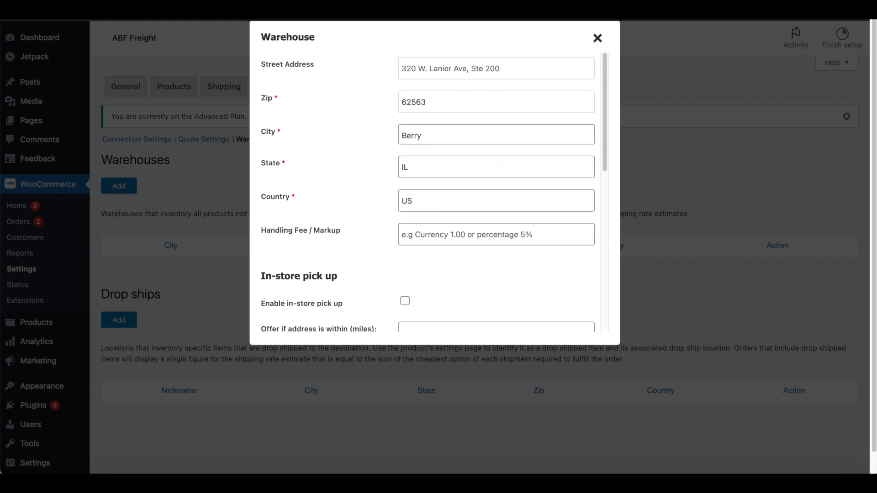
pyautogui.click(496, 135)
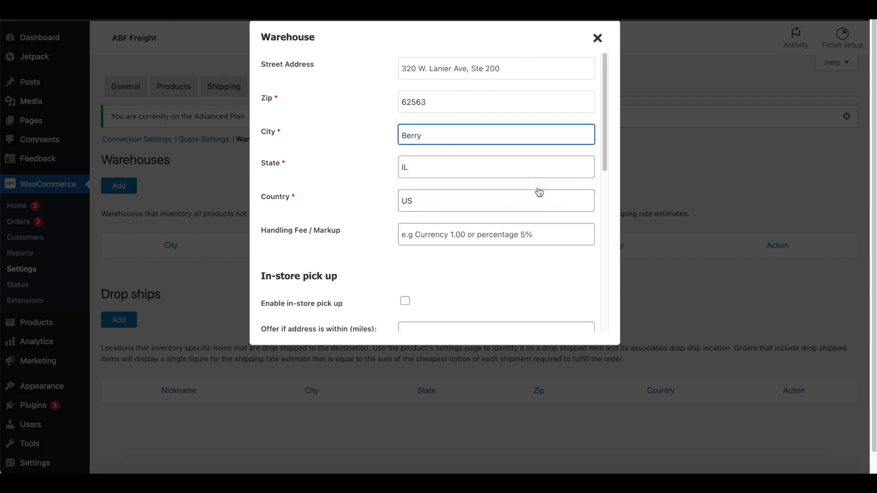
pyautogui.scroll(-3)
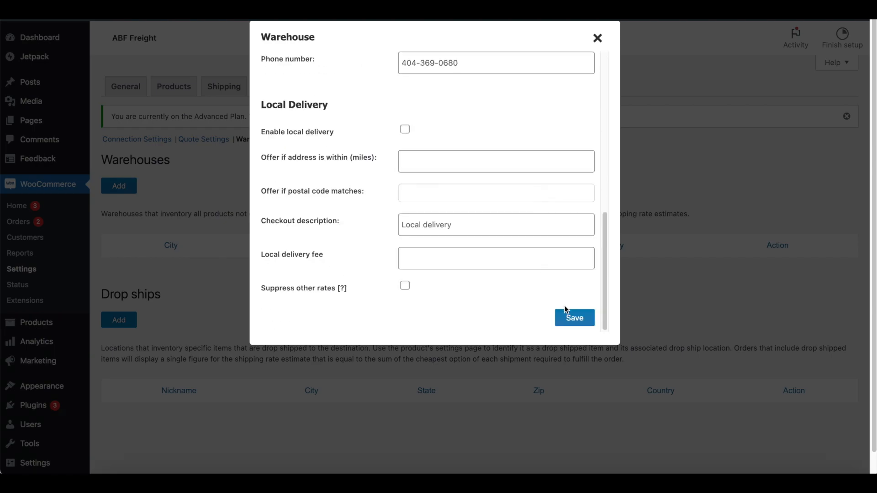
pyautogui.click(575, 318)
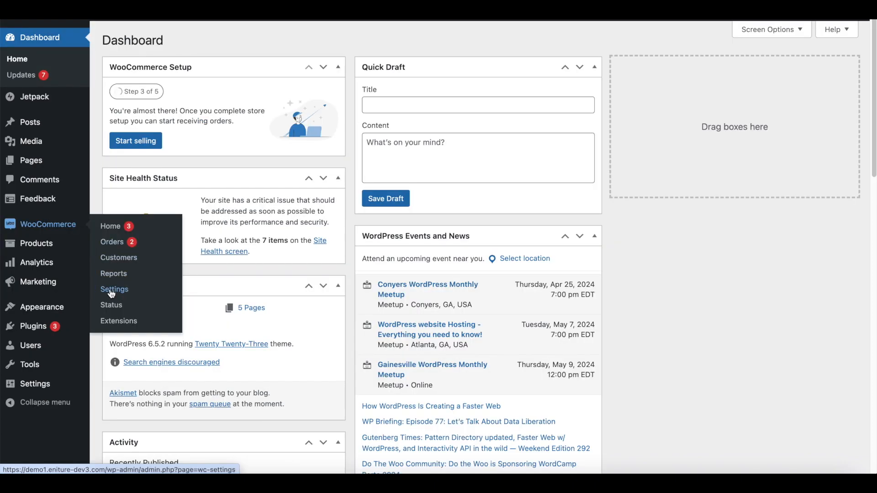
# Add an enabled ABF Freight method to the USA shipping zone and save the zone
pyautogui.click(114, 289)
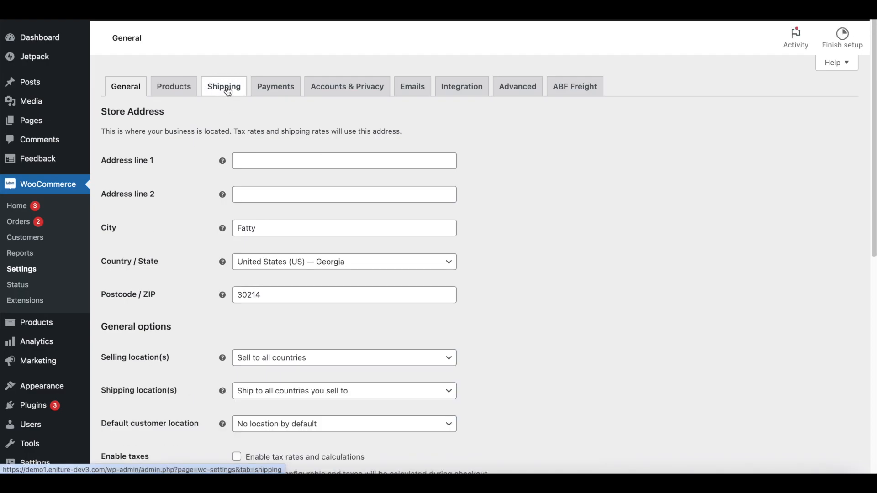
pyautogui.click(223, 86)
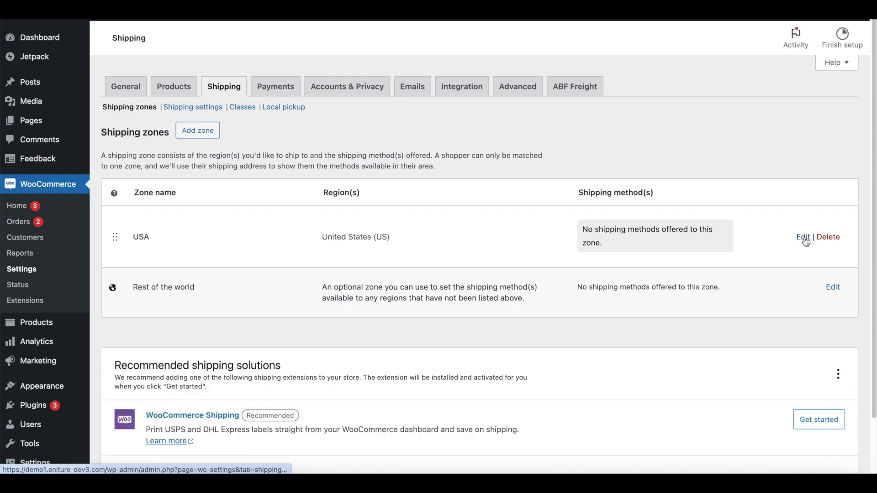
pyautogui.click(802, 236)
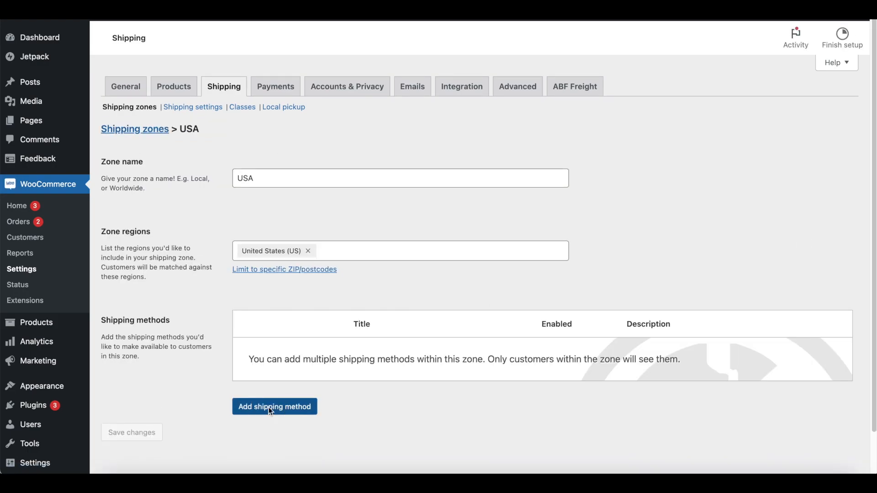
pyautogui.click(274, 406)
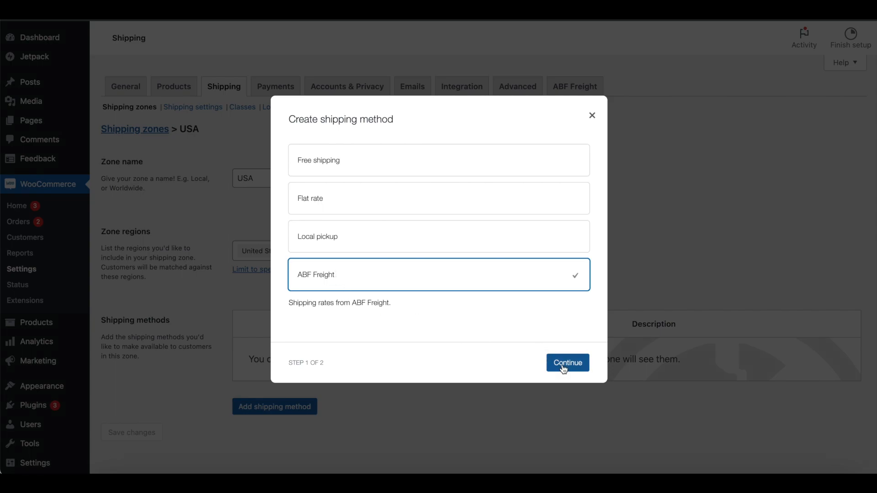
pyautogui.click(567, 362)
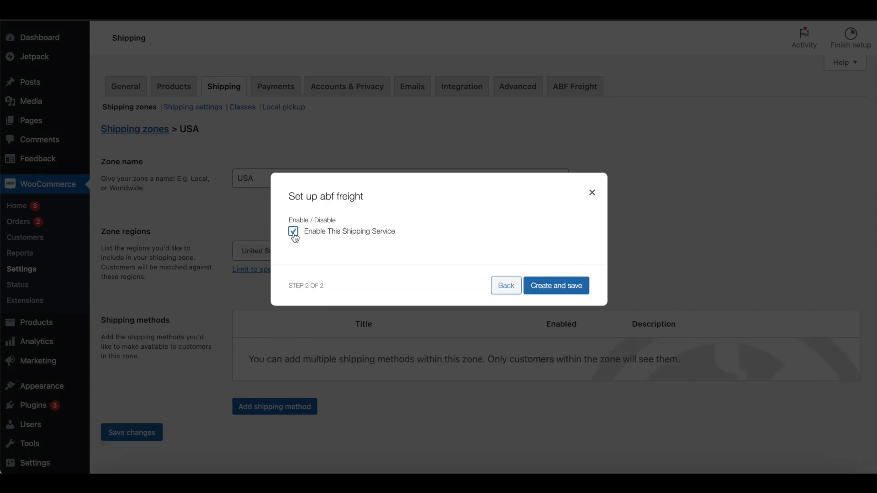
pyautogui.click(557, 285)
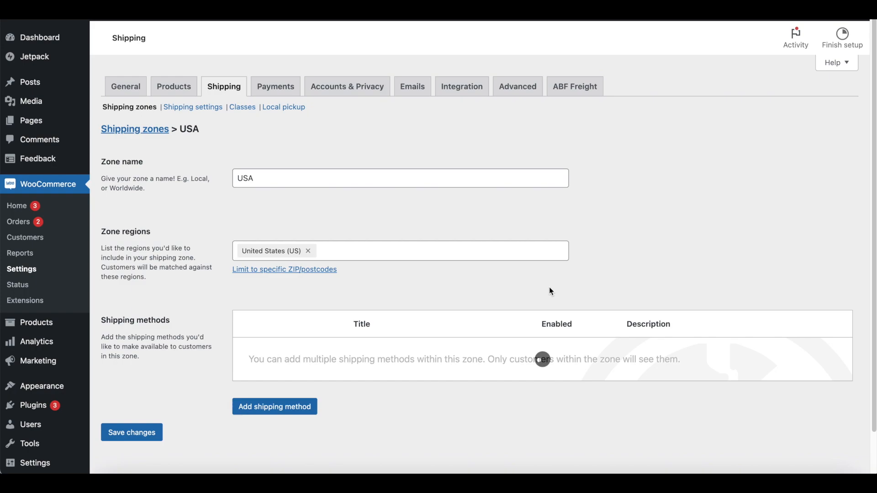
pyautogui.click(274, 407)
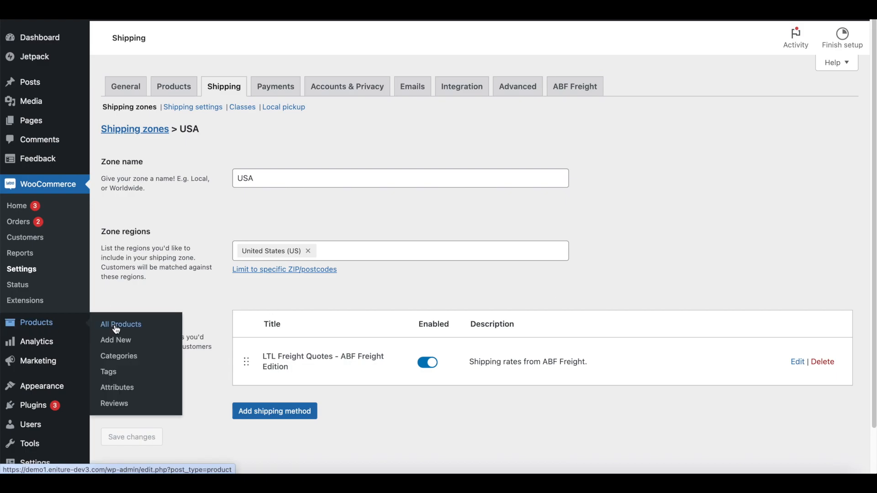
# Update the Boss 337 wheel: 40 lb, 24×24×20 in, LTL Freight class, freight class 50
pyautogui.click(120, 324)
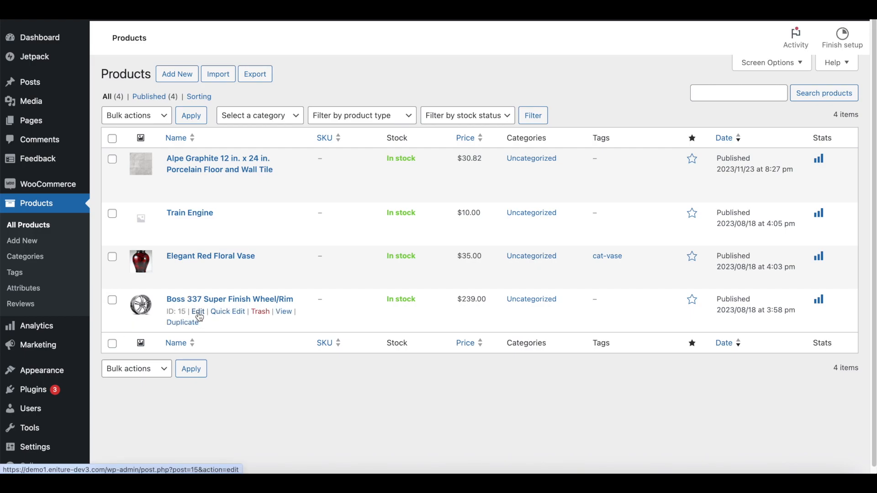
pyautogui.click(197, 311)
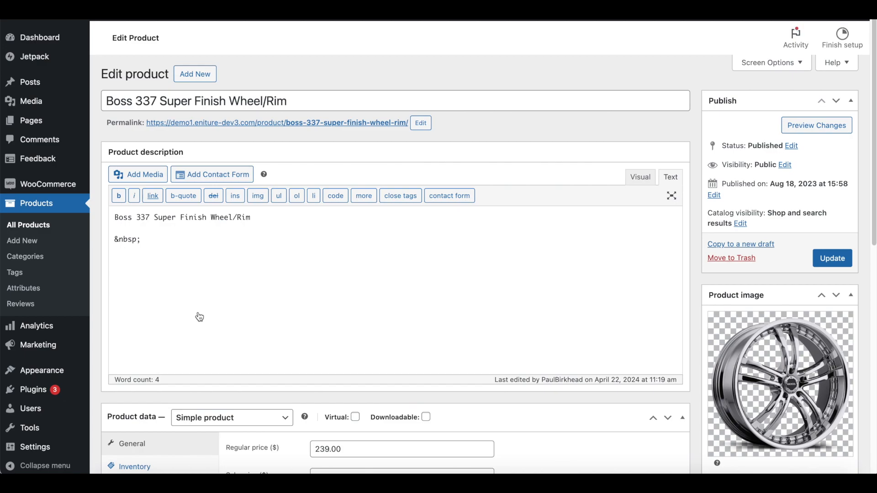
pyautogui.scroll(-3)
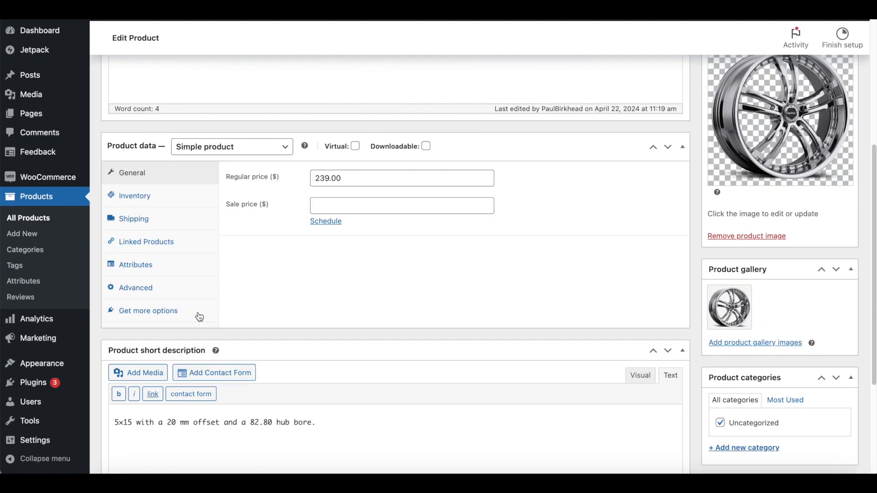
pyautogui.click(133, 219)
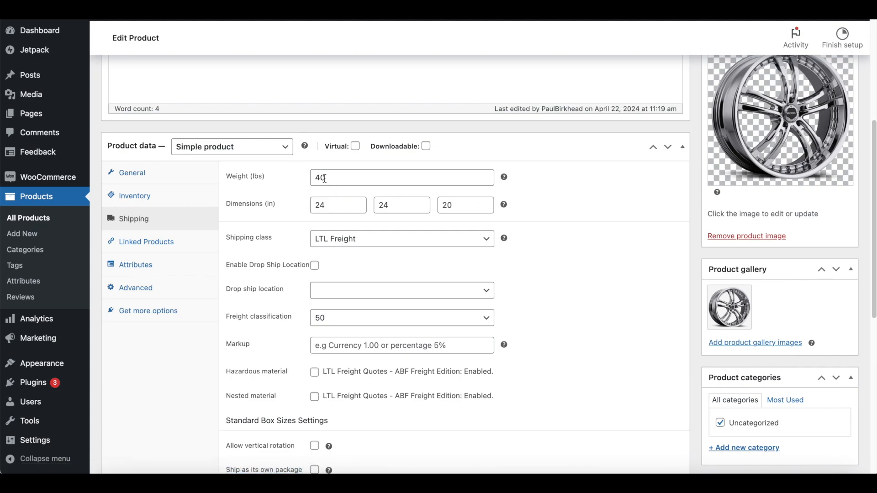
pyautogui.moveTo(322, 245)
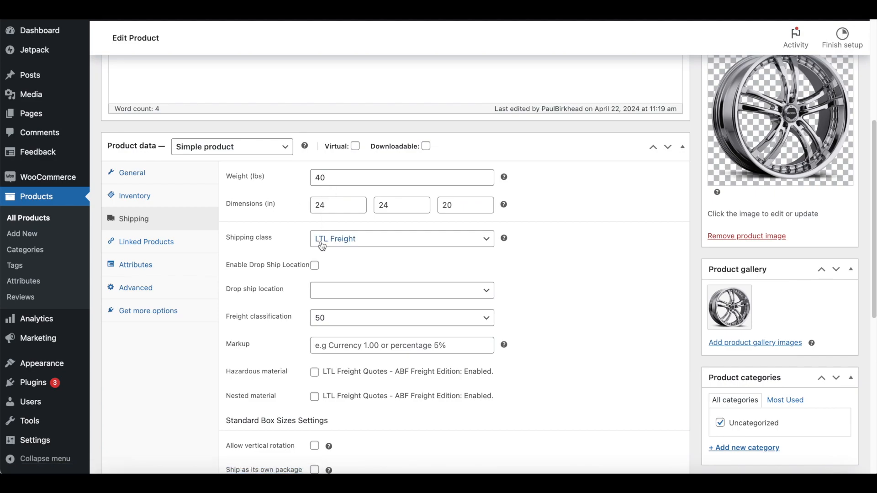
pyautogui.moveTo(344, 321)
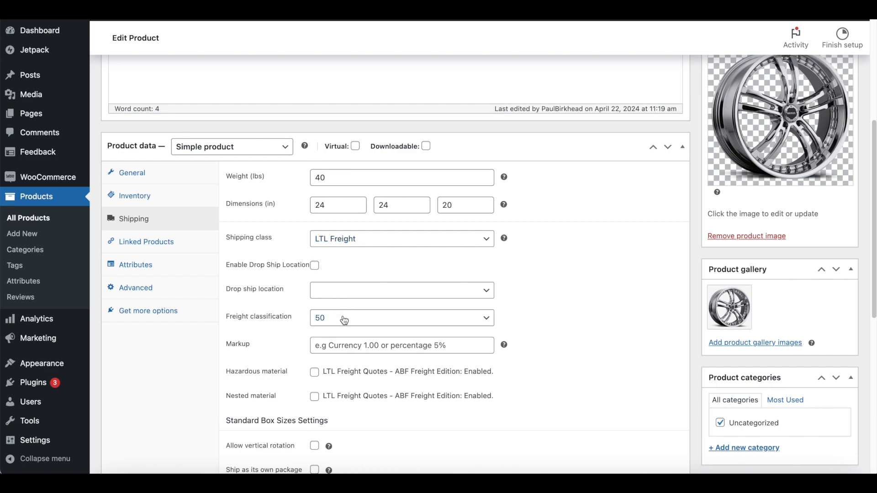
pyautogui.click(401, 318)
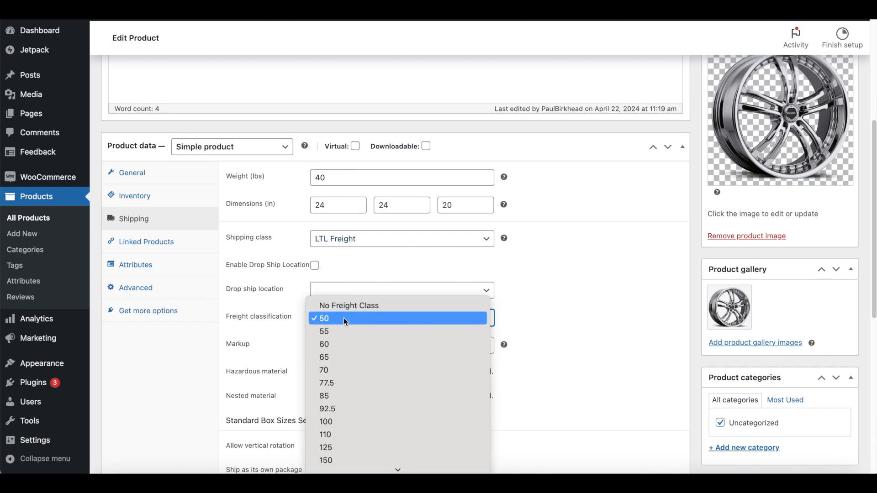
pyautogui.click(324, 318)
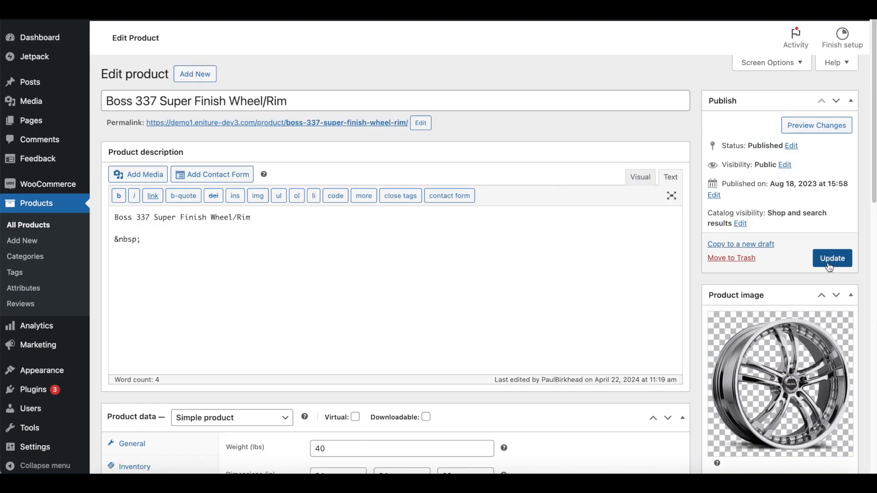
pyautogui.click(832, 258)
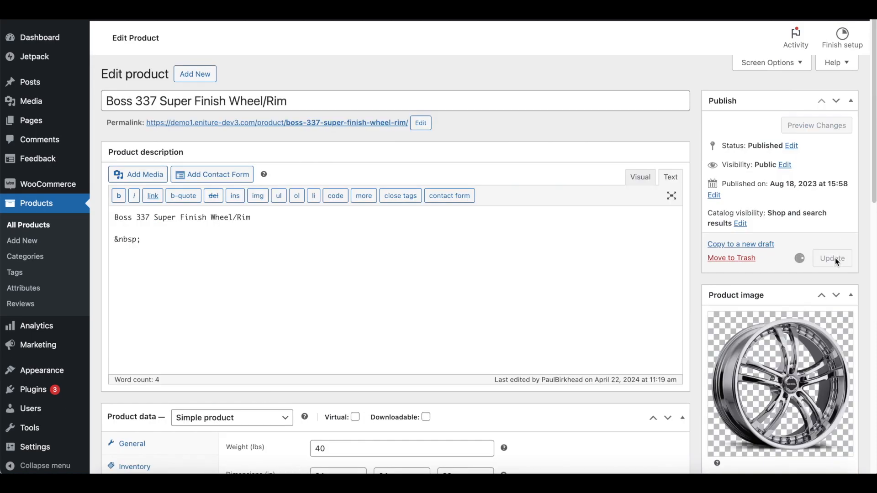
pyautogui.click(832, 258)
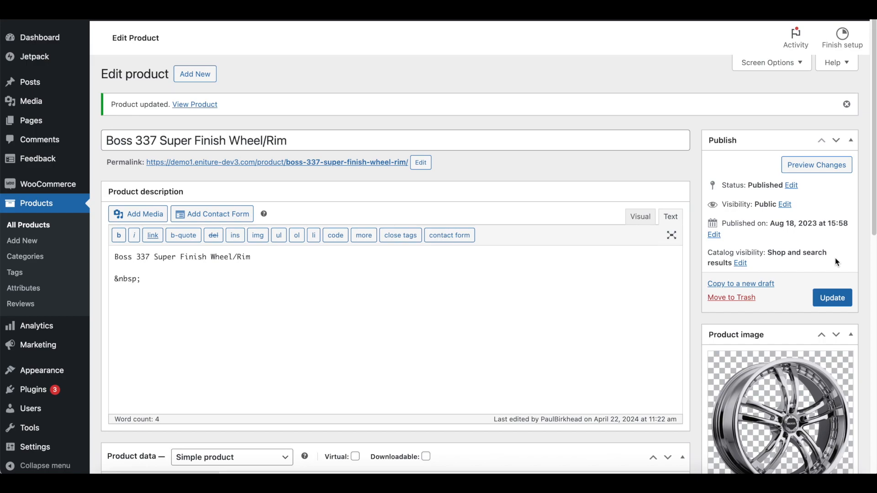
pyautogui.click(195, 105)
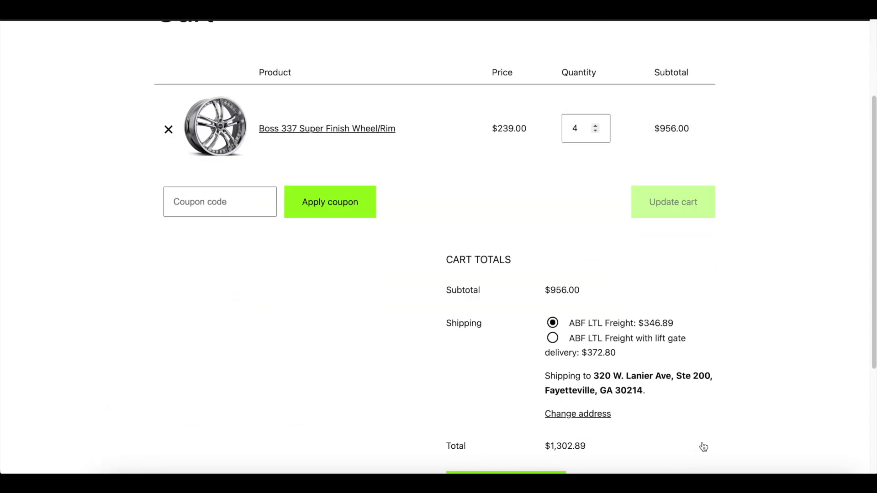
pyautogui.scroll(-3)
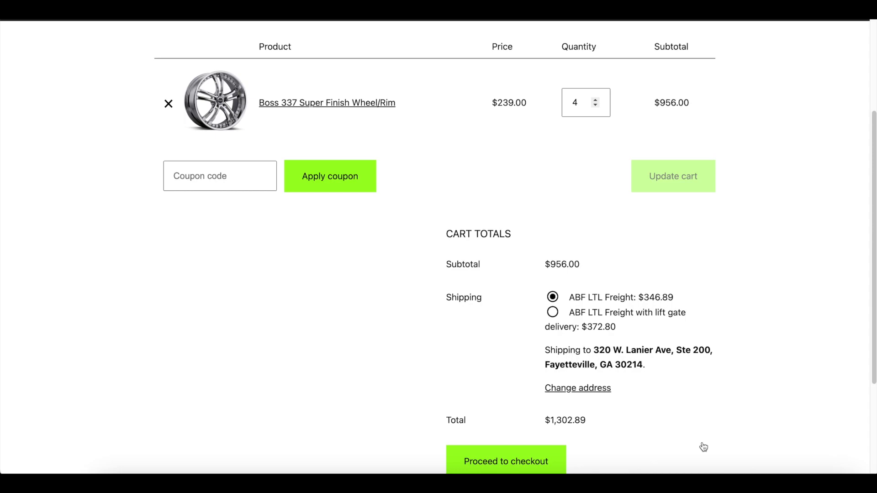
pyautogui.moveTo(649, 297)
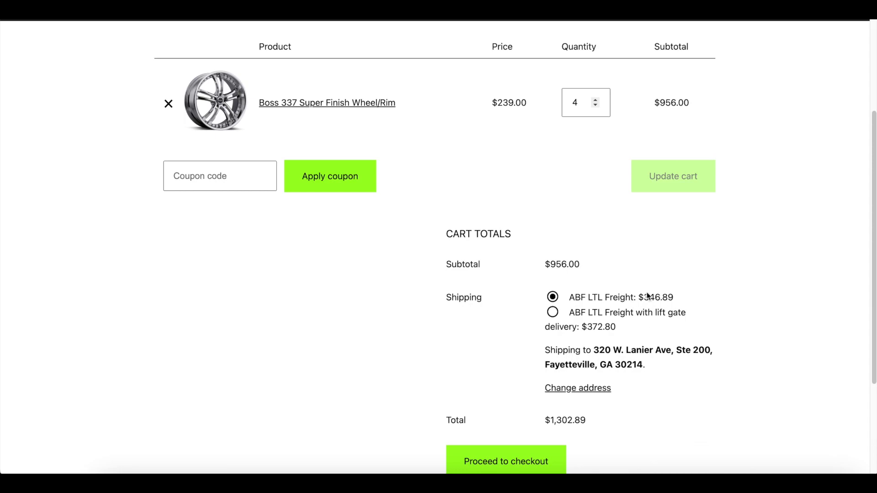
pyautogui.moveTo(708, 295)
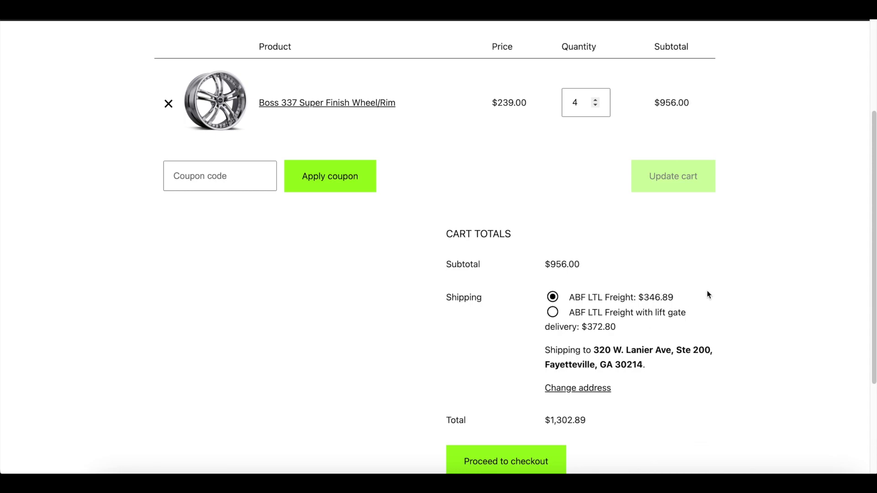
pyautogui.moveTo(681, 309)
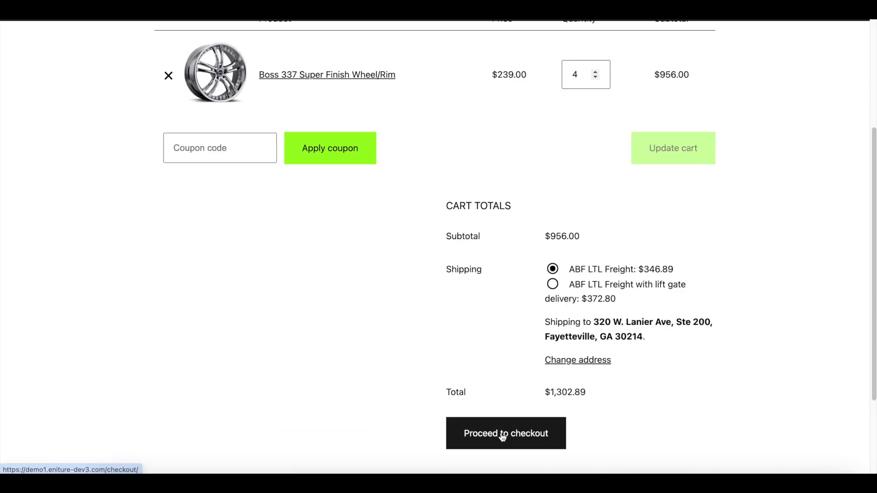
# Proceed to checkout and scroll to Your order showing ABF LTL Freight rates and $1,302.89 total
pyautogui.click(505, 433)
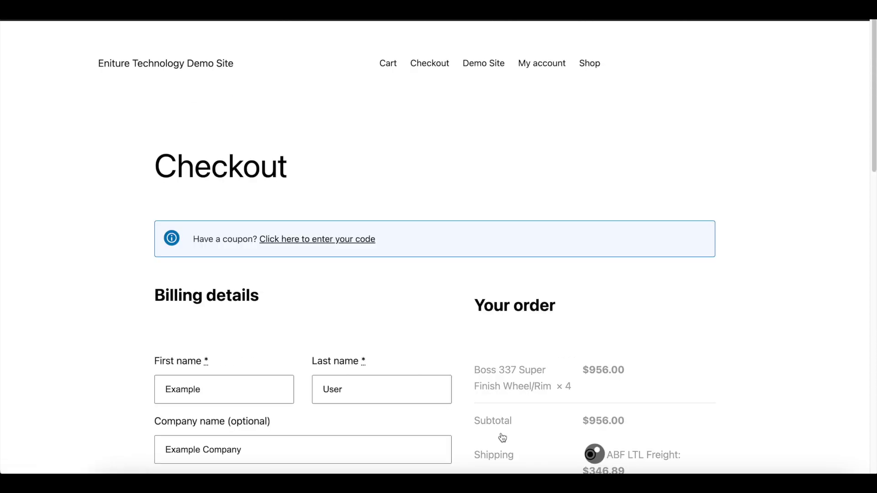
pyautogui.scroll(-3)
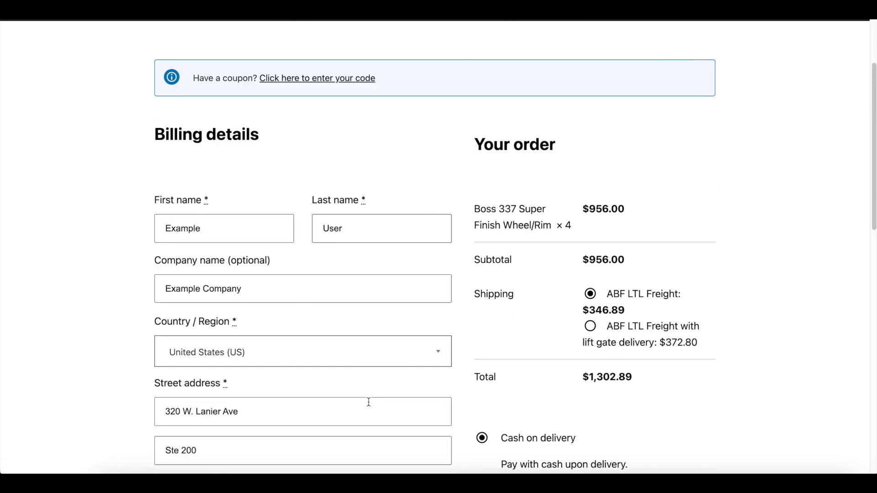
pyautogui.scroll(-3)
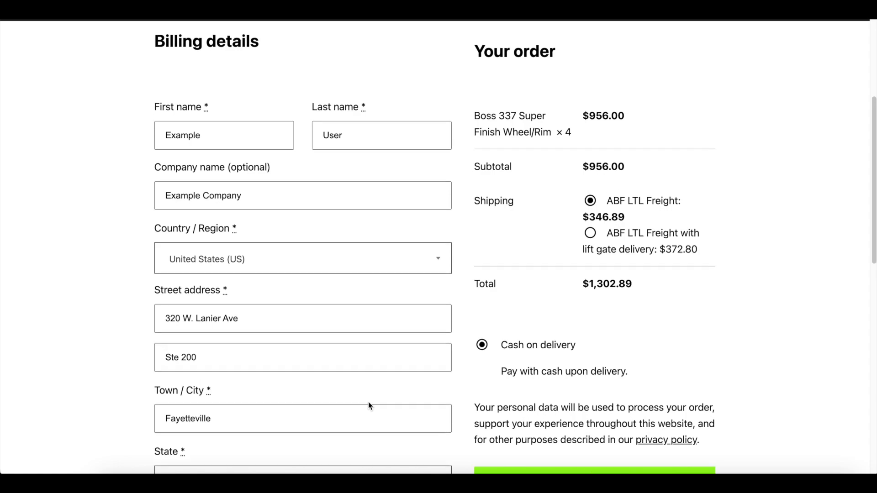